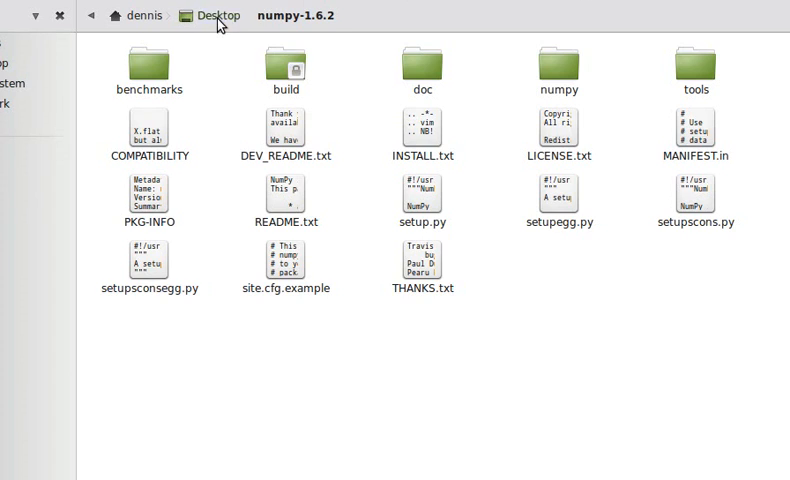
# Step: Review the pluma notes on installing NumPy and SciPy for Python 3.2 down to the ipython3 import tests
pyautogui.click(218, 16)
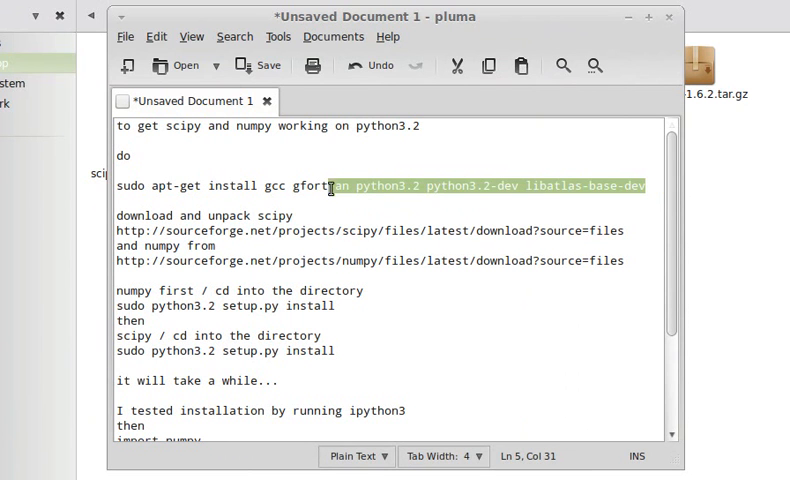
pyautogui.scroll(-3)
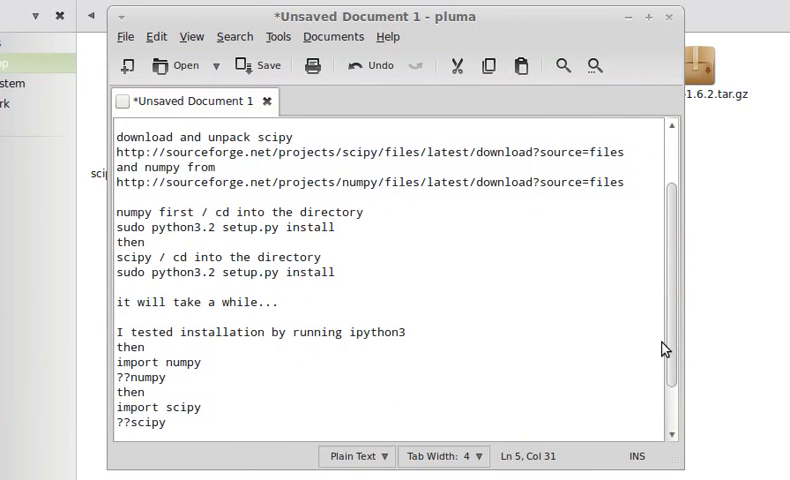
pyautogui.scroll(3)
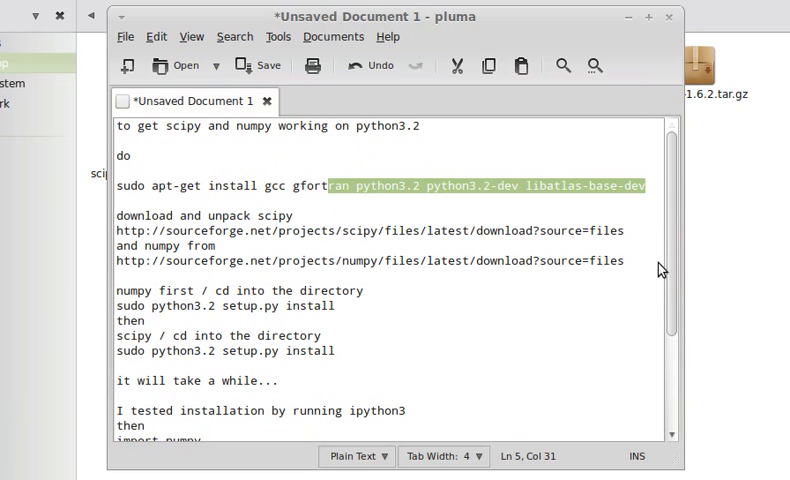
pyautogui.click(300, 216)
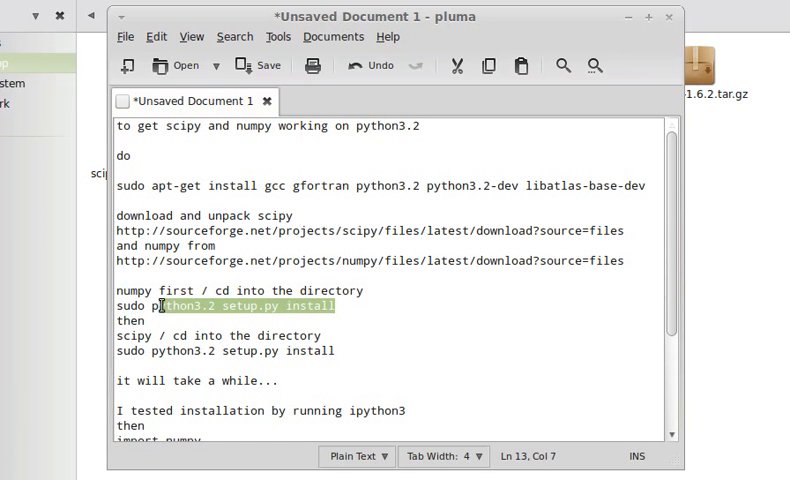
pyautogui.moveTo(288, 376)
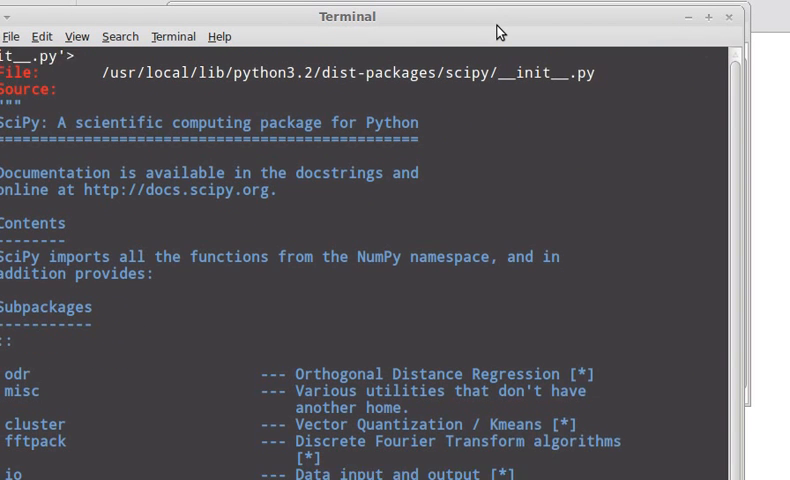
# Step: Scroll through the scipy?? help output in the IPython terminal
pyautogui.scroll(-3)
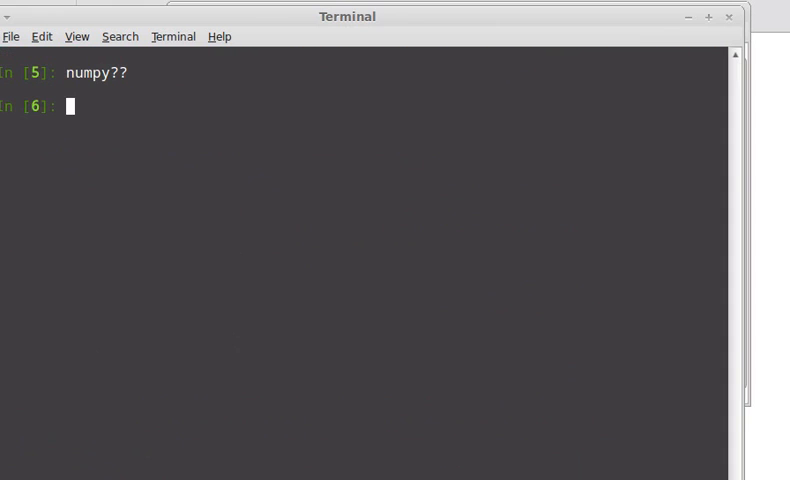
pyautogui.moveTo(316, 296)
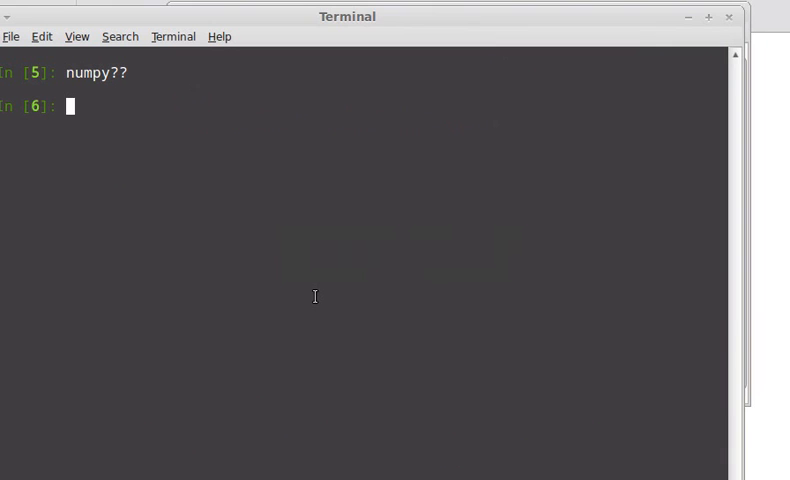